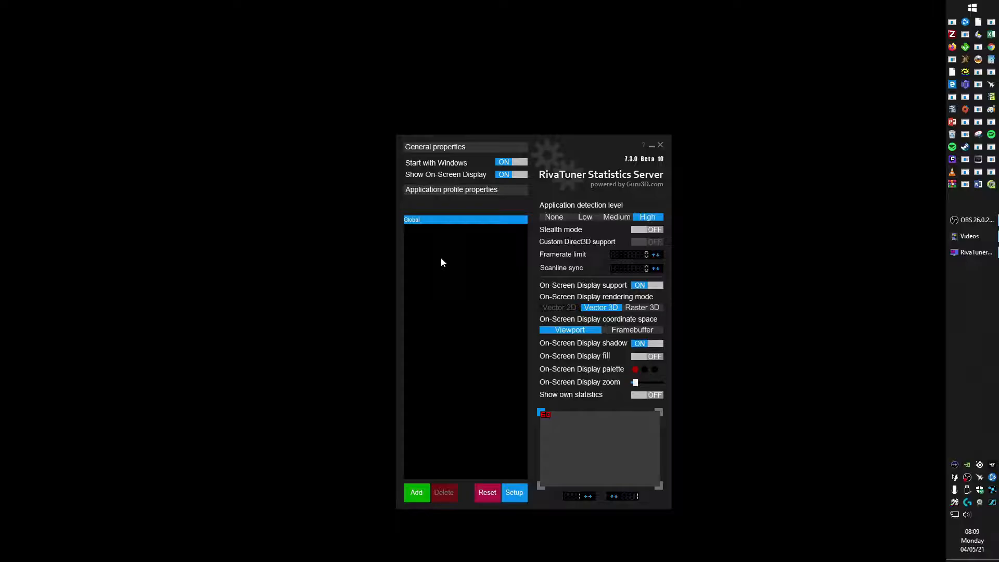
mouse_move(954, 465)
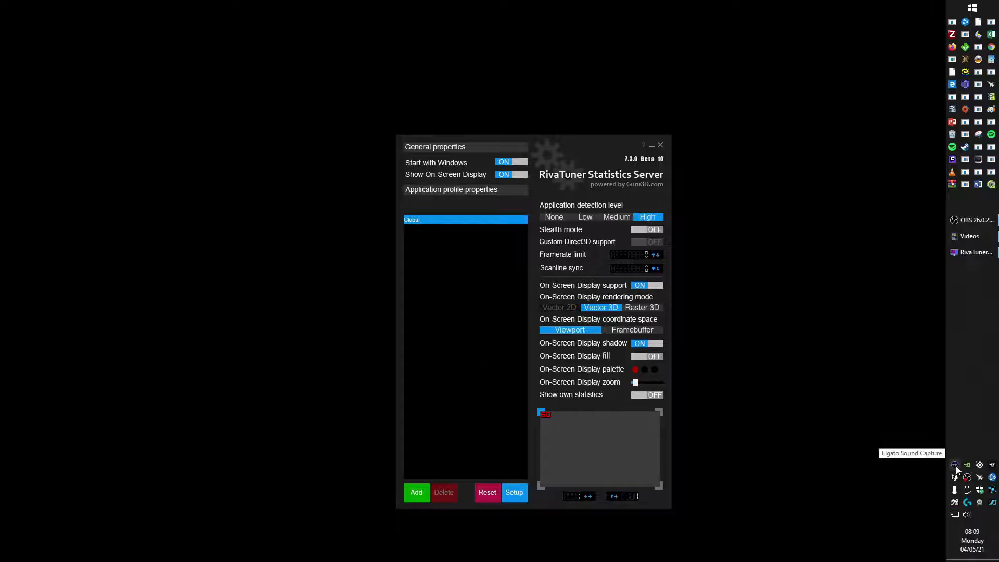
mouse_move(685, 194)
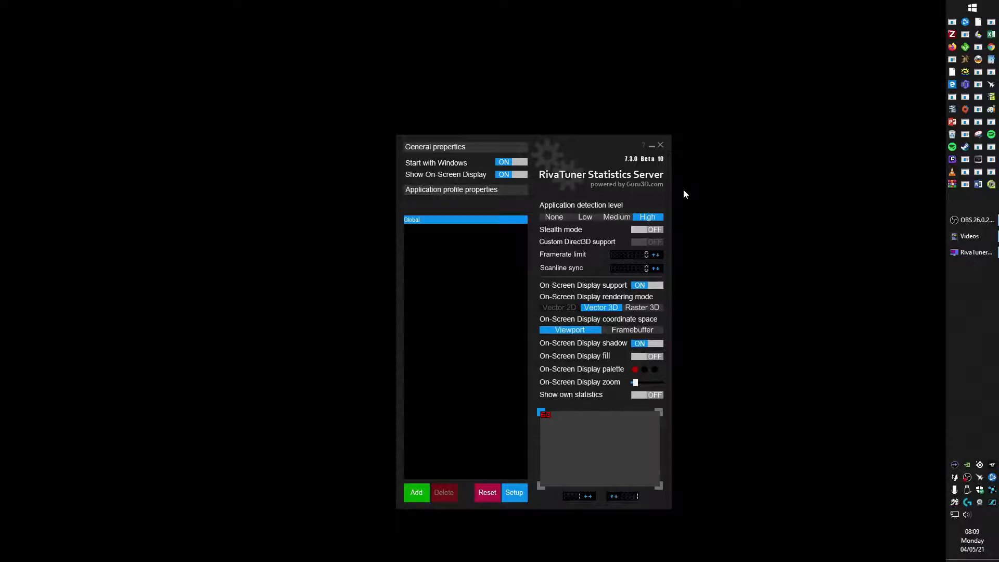
Close the RivaTuner Statistics Server settings window, leaving only the desktop.
left_click(661, 145)
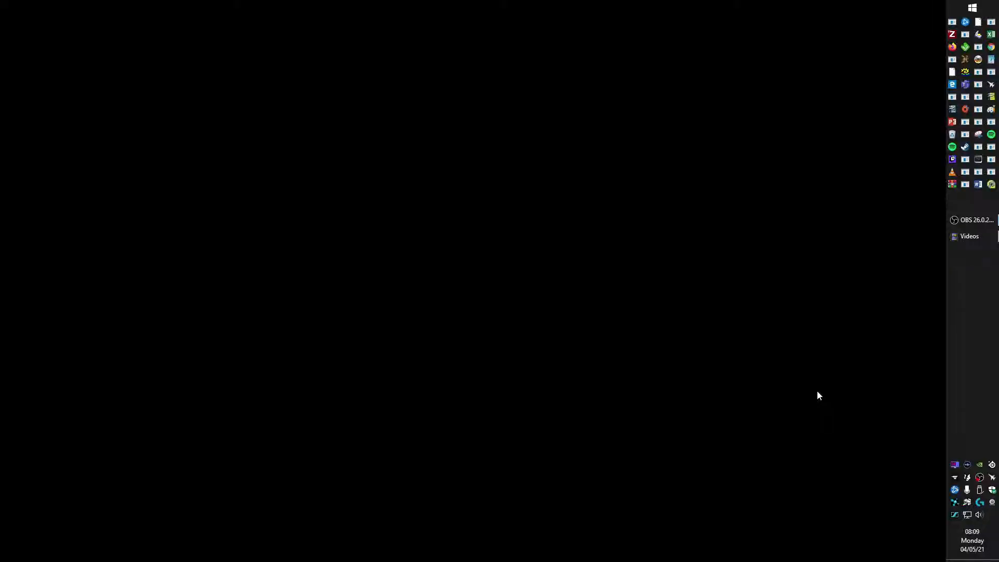
mouse_move(759, 446)
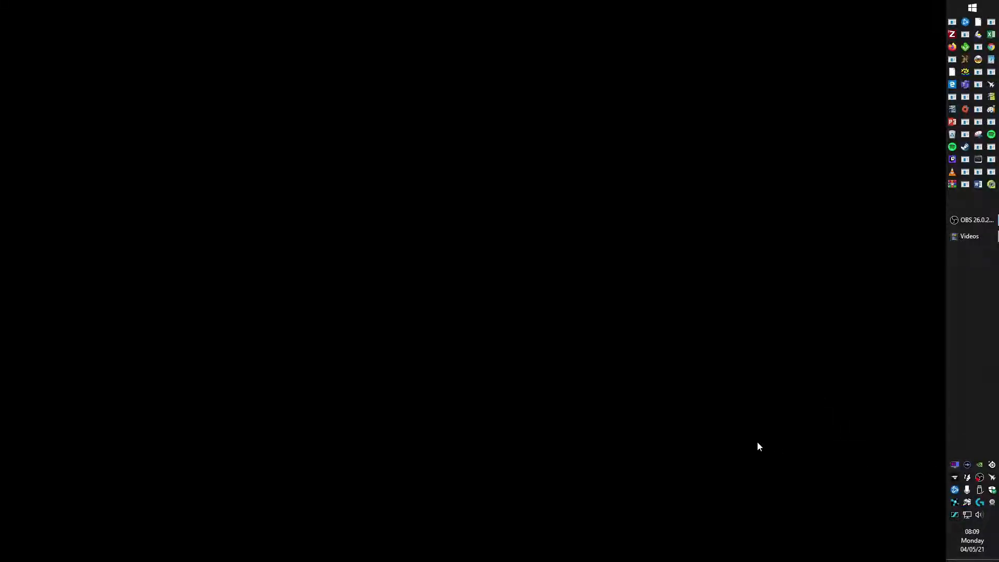
mouse_move(971, 7)
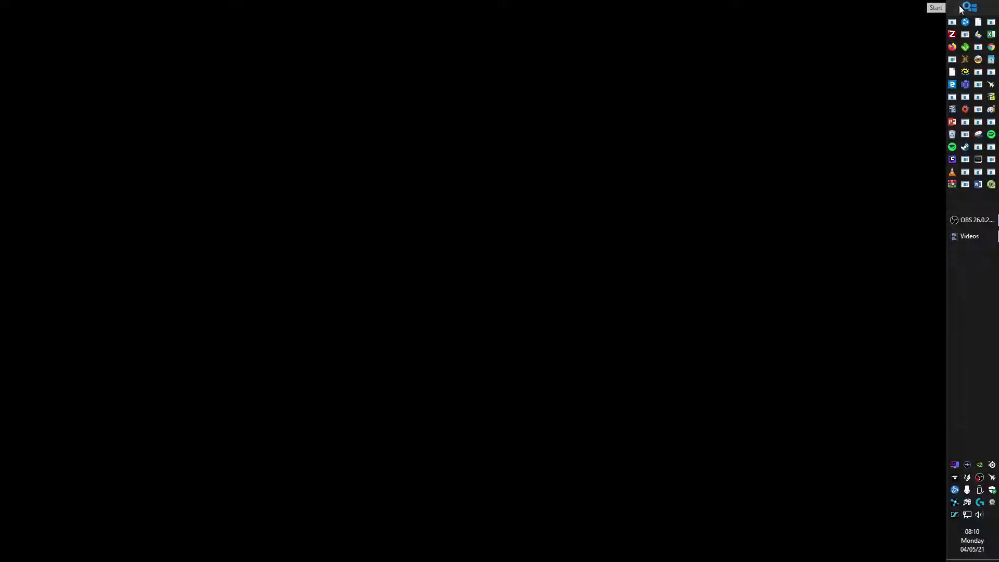
In Apps & features, select RivaTuner Statistics Server 7.3.0 Beta 10 and request Uninstall.
left_click(971, 252)
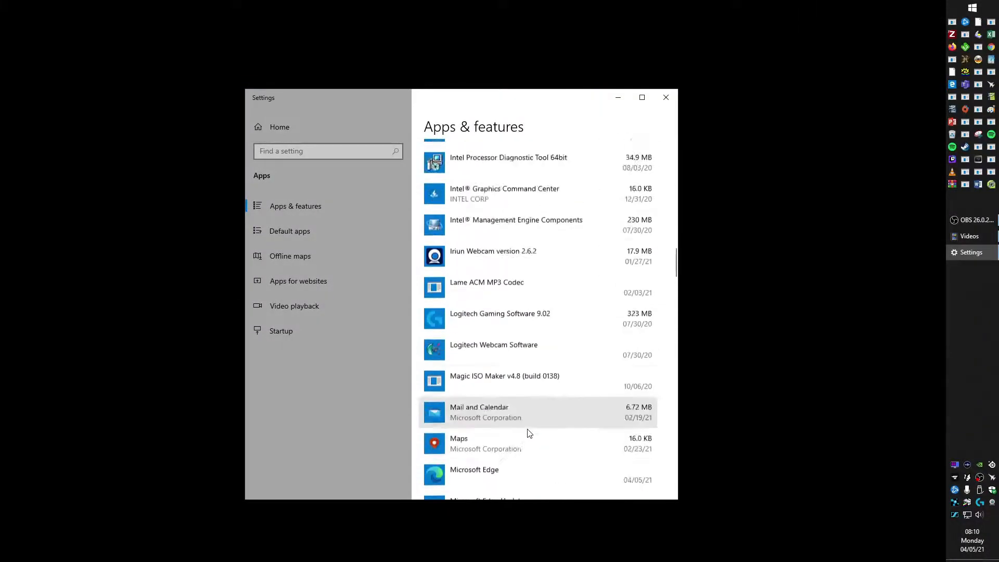
scroll("down", 3)
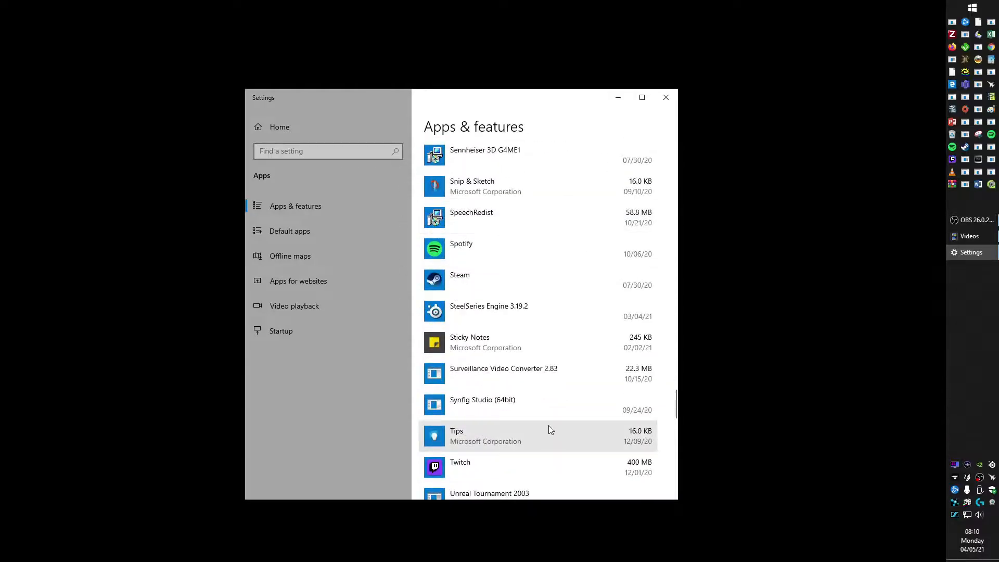
scroll("up", 3)
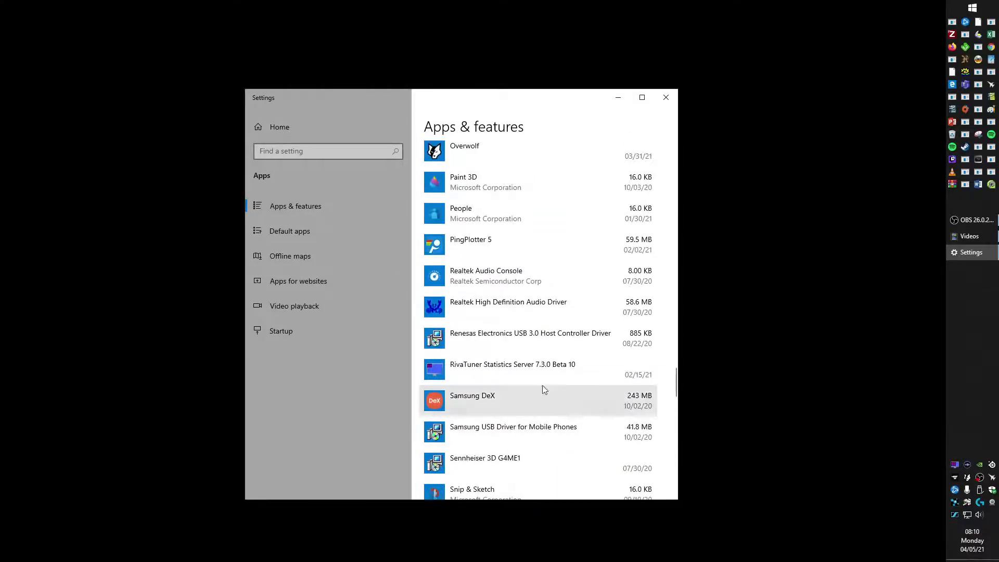
left_click(628, 412)
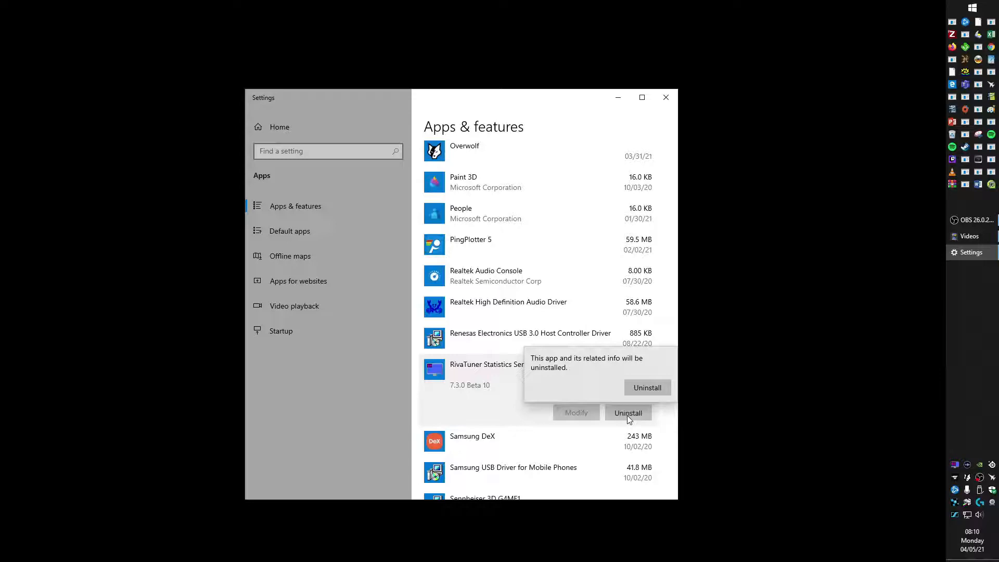
left_click(647, 387)
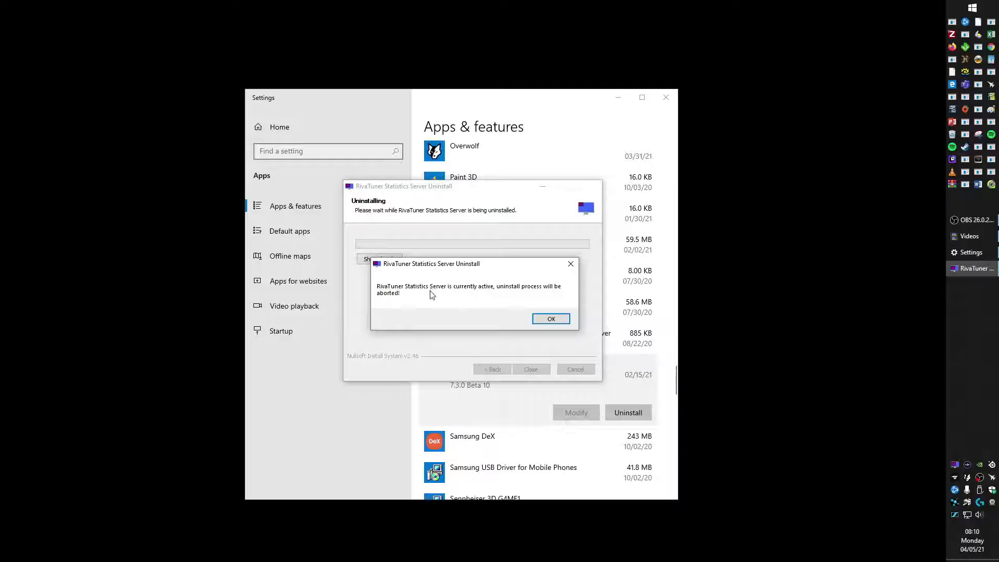
Check the RivaTuner tray icon options, then acknowledge the still-active uninstall warning.
right_click(976, 268)
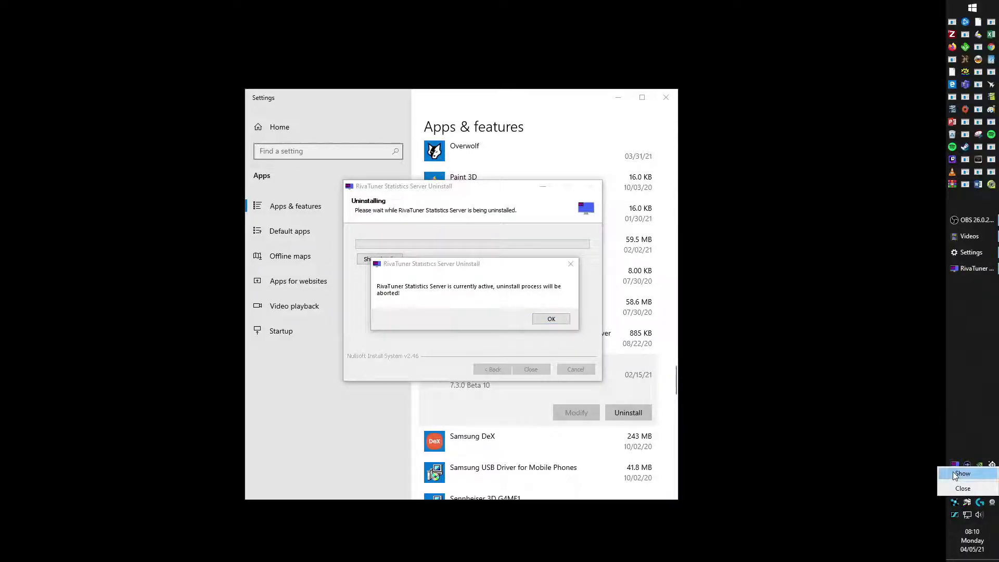
mouse_move(963, 488)
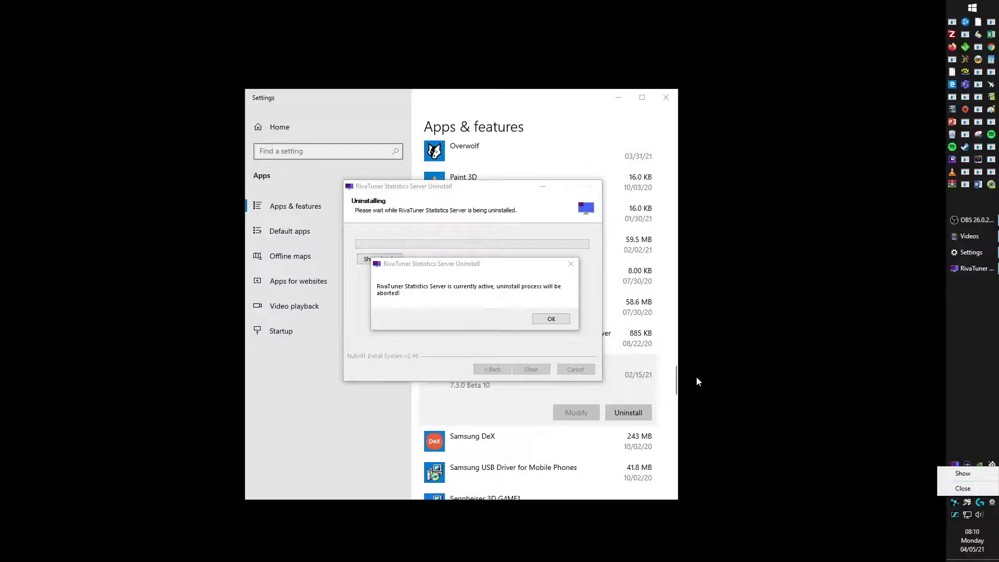
mouse_move(963, 488)
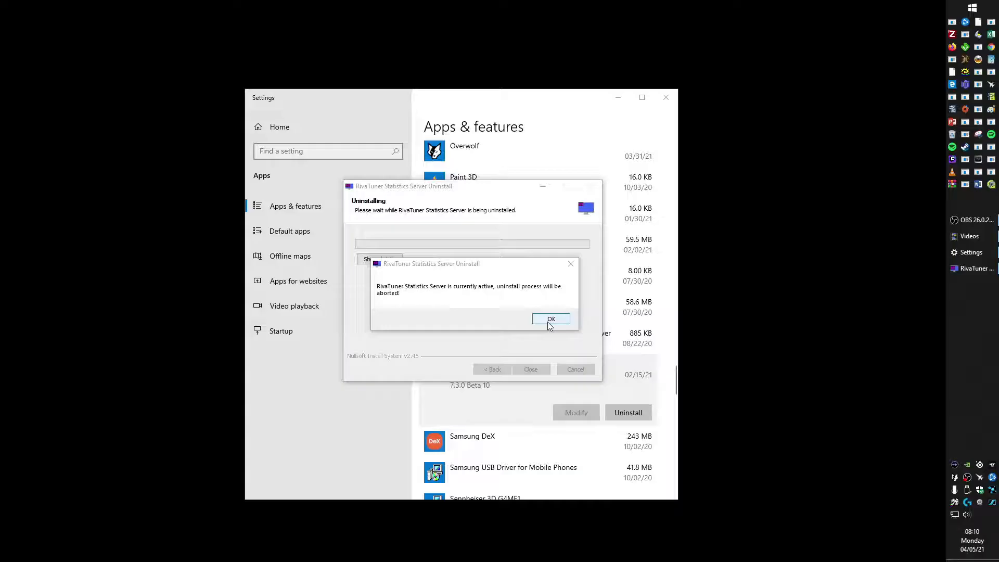
left_click(551, 318)
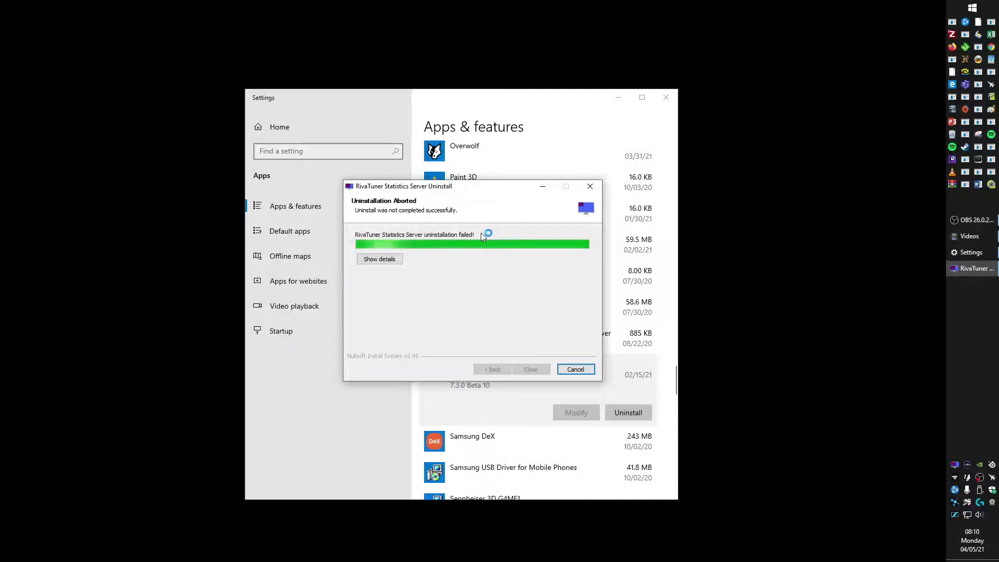
mouse_move(904, 433)
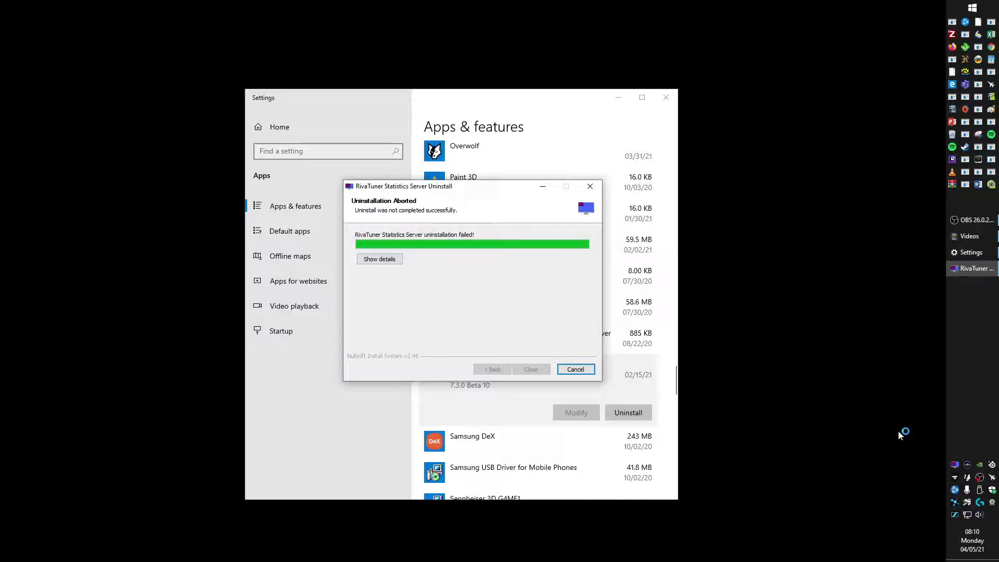
mouse_move(954, 465)
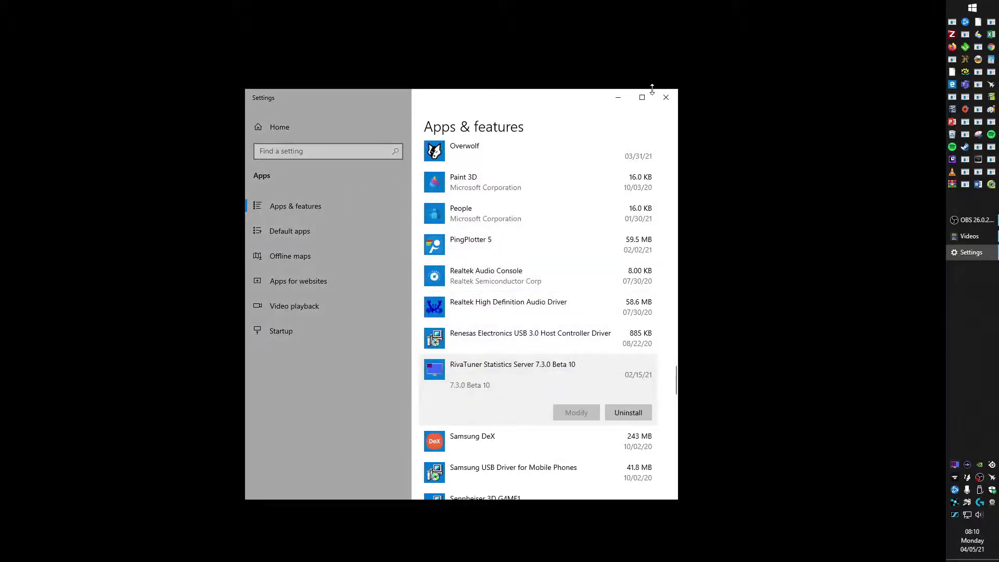
Search 'startup Apps' in Settings, review the Startup list, then close Settings.
type("startup Apps")
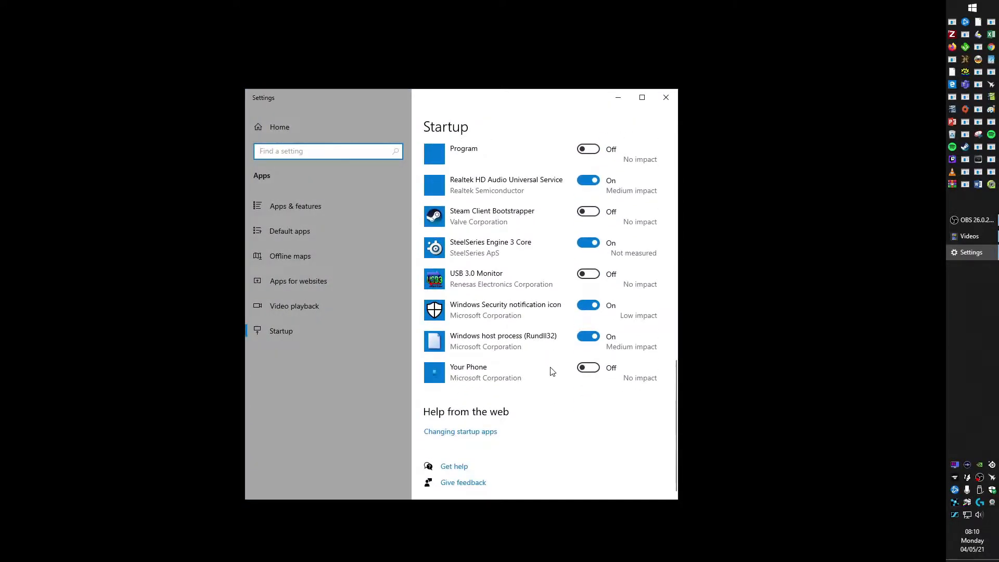
scroll("up", 3)
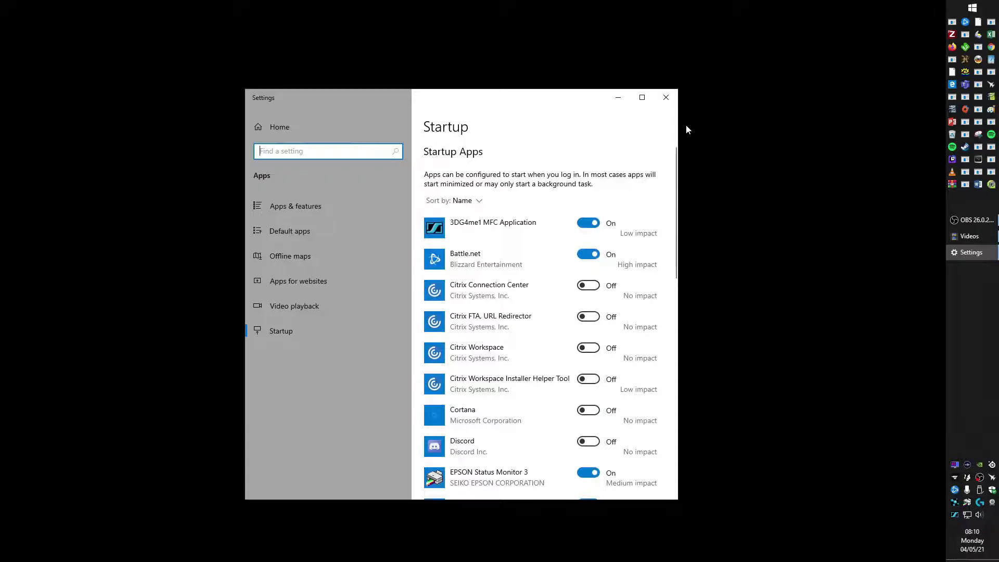
left_click(972, 6)
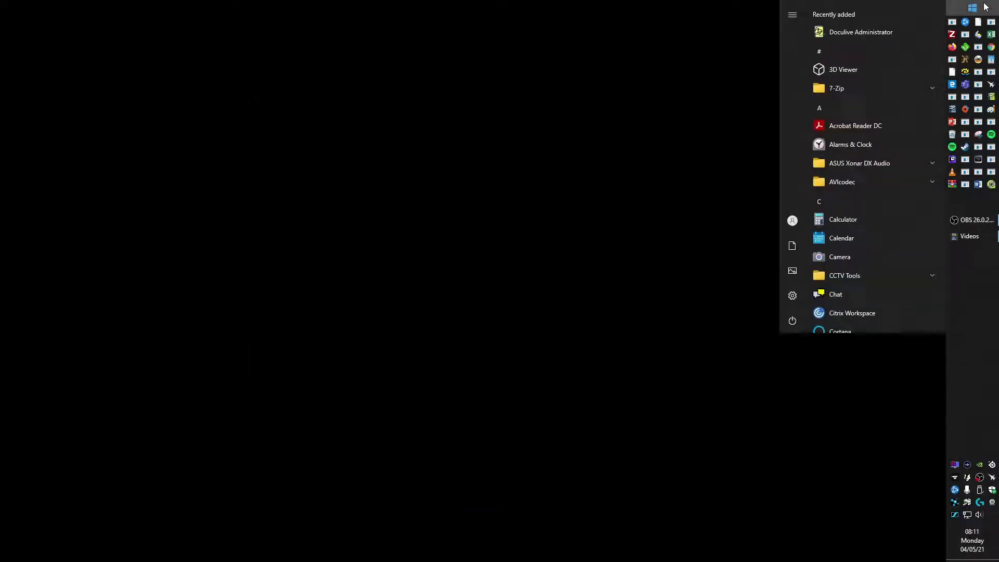
Open msconfig, scroll through the Services tab, and close it without changes.
type("msconfig")
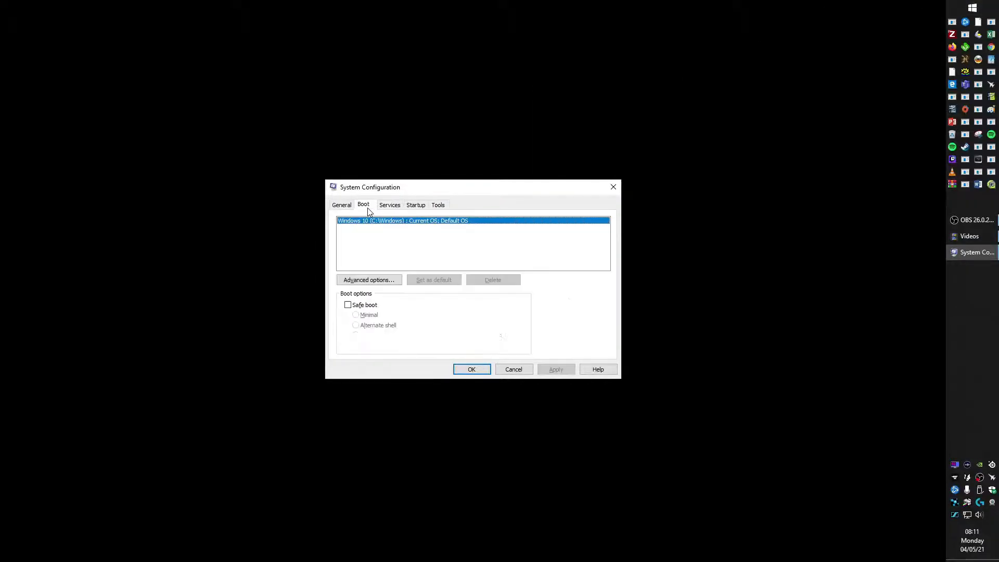
left_click(389, 205)
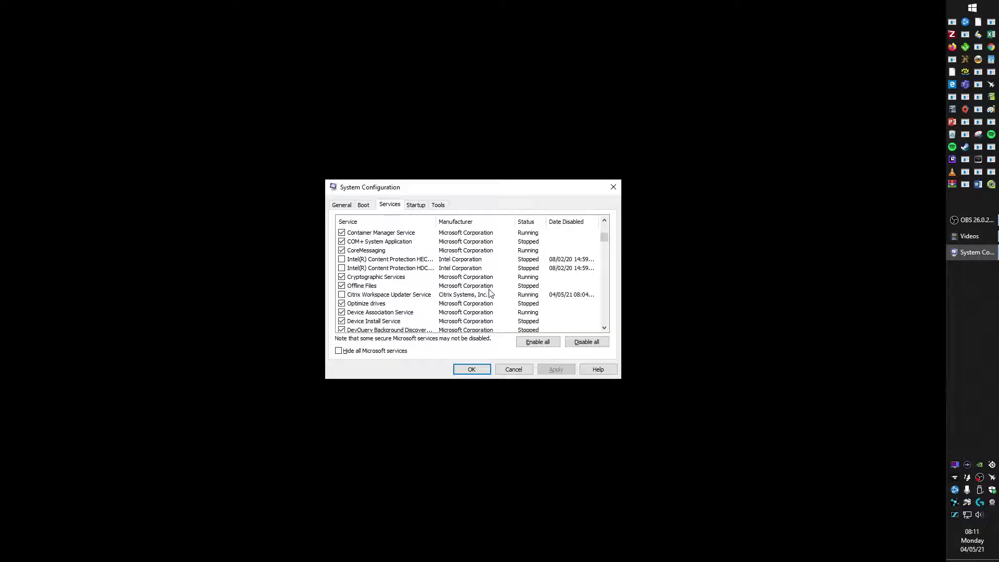
scroll("down", 3)
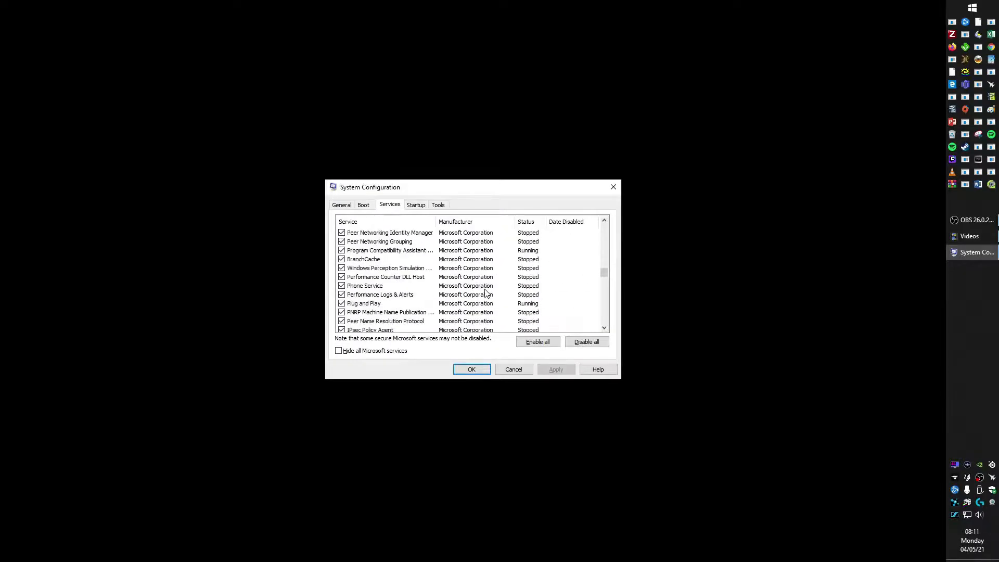
scroll("up", 3)
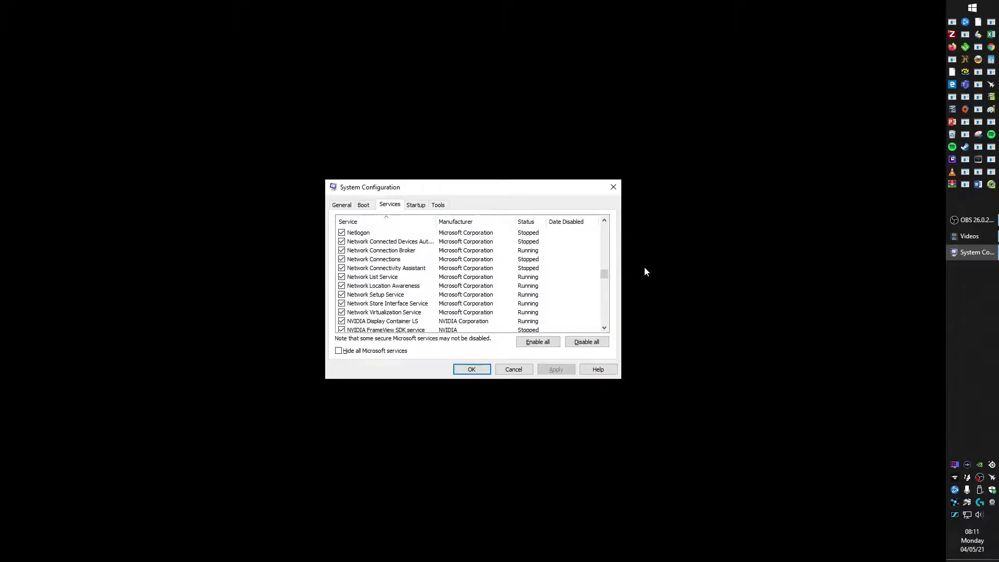
scroll("up", 3)
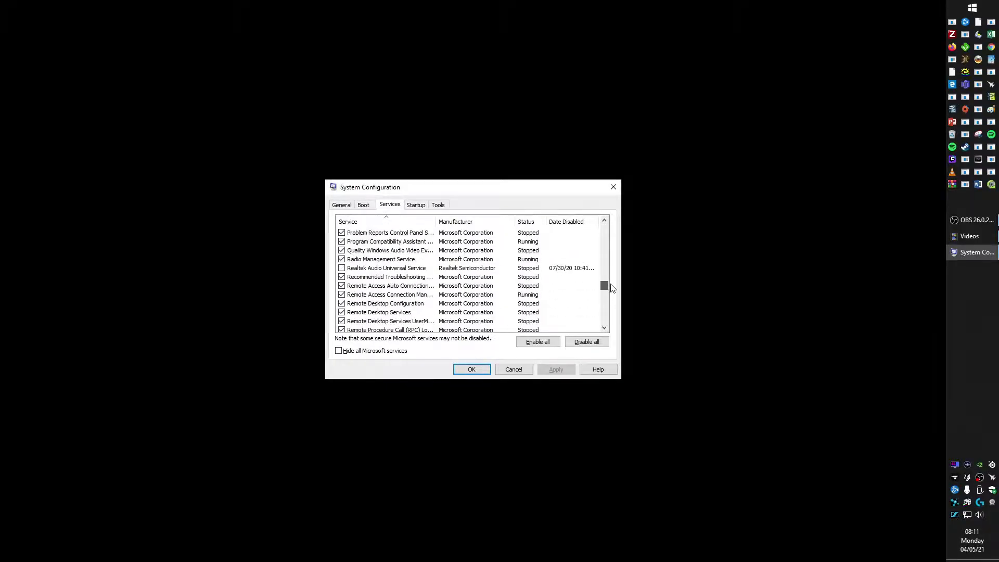
scroll("down", 3)
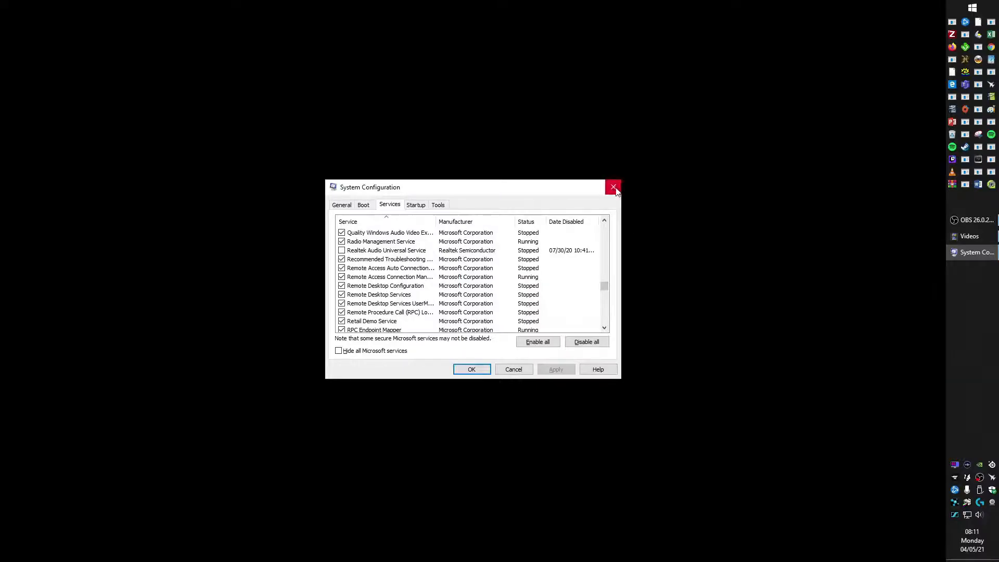
left_click(614, 187)
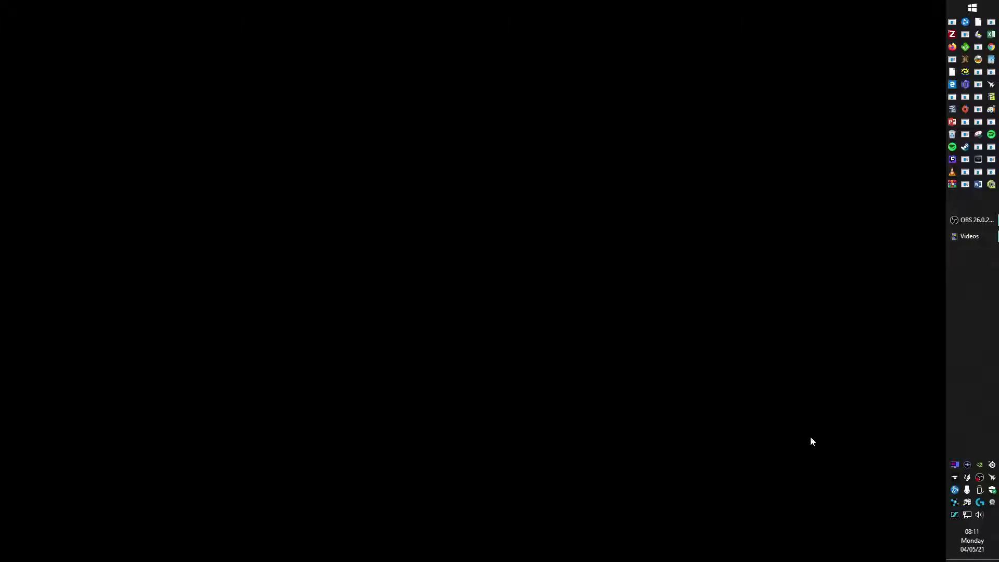
mouse_move(820, 431)
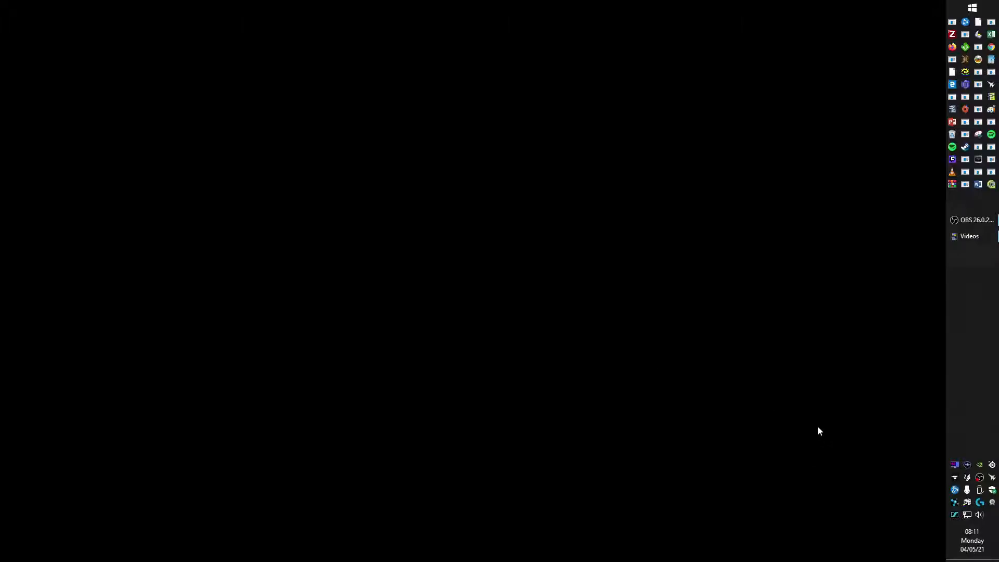
mouse_move(813, 430)
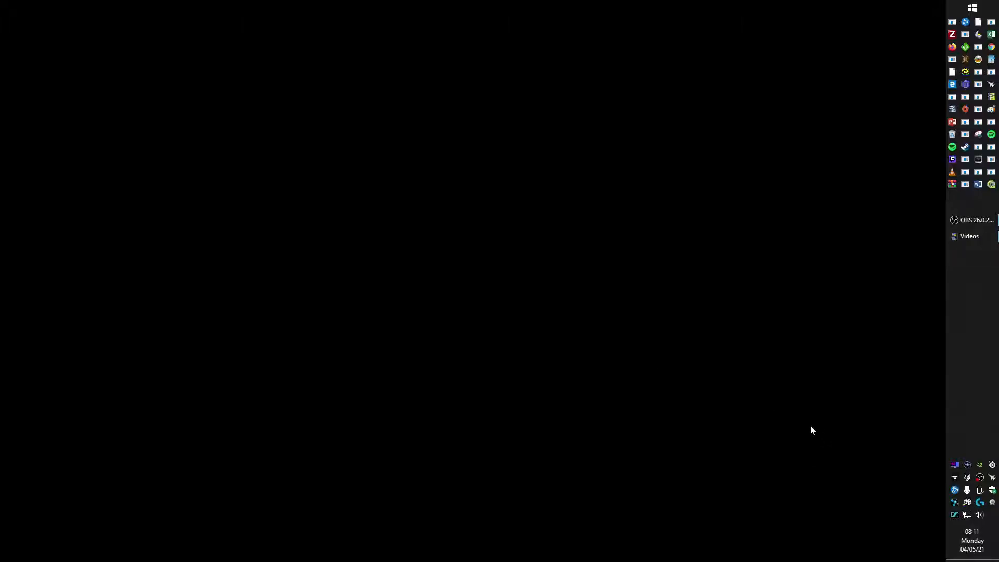
mouse_move(993, 503)
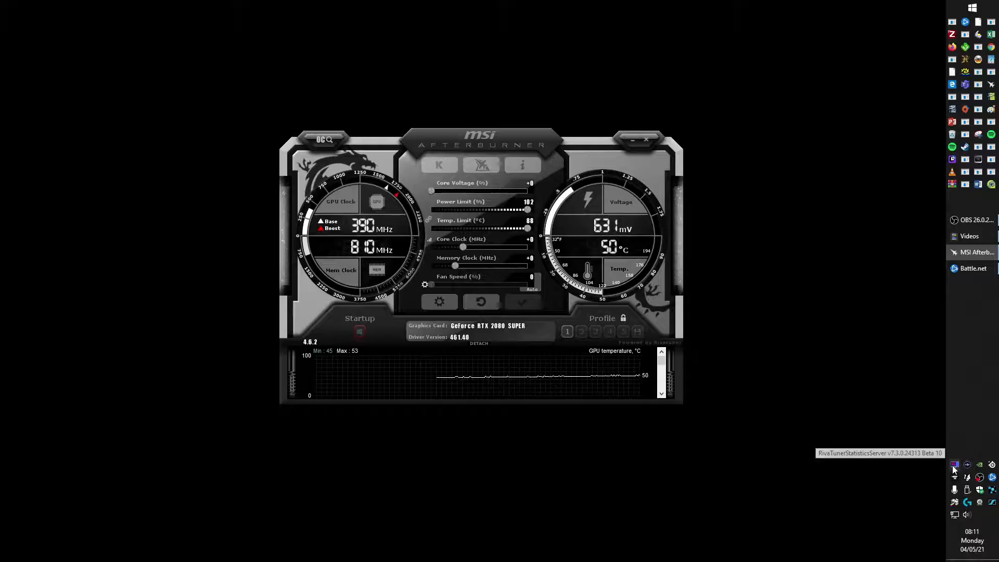
mouse_move(433, 379)
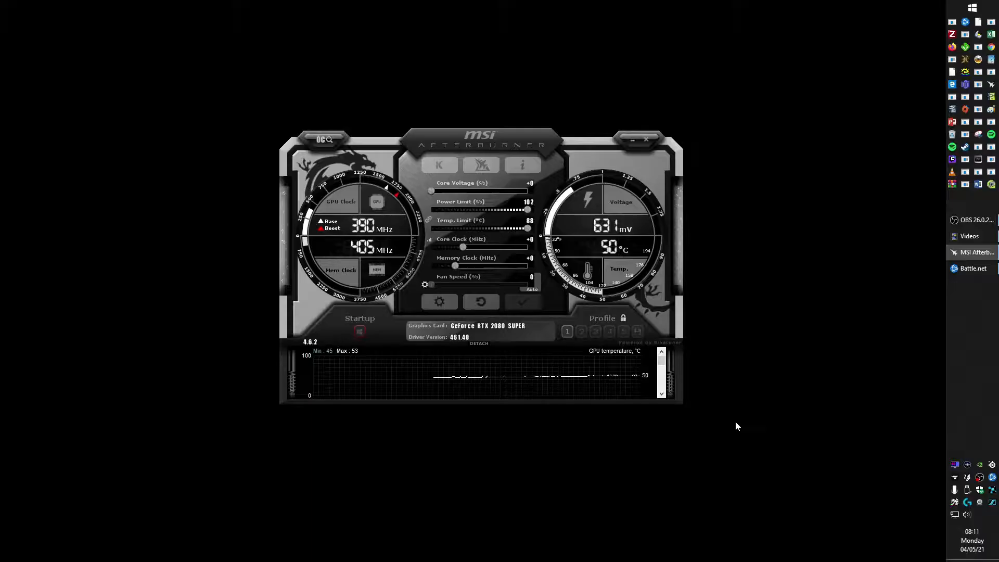
mouse_move(729, 401)
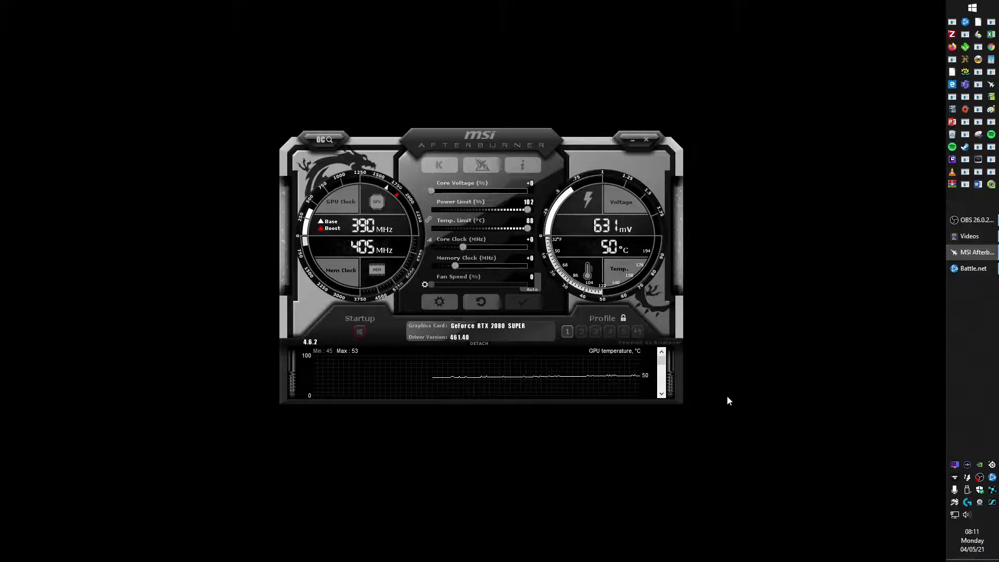
Close the MSI Afterburner main monitoring window to the tray.
left_click(630, 140)
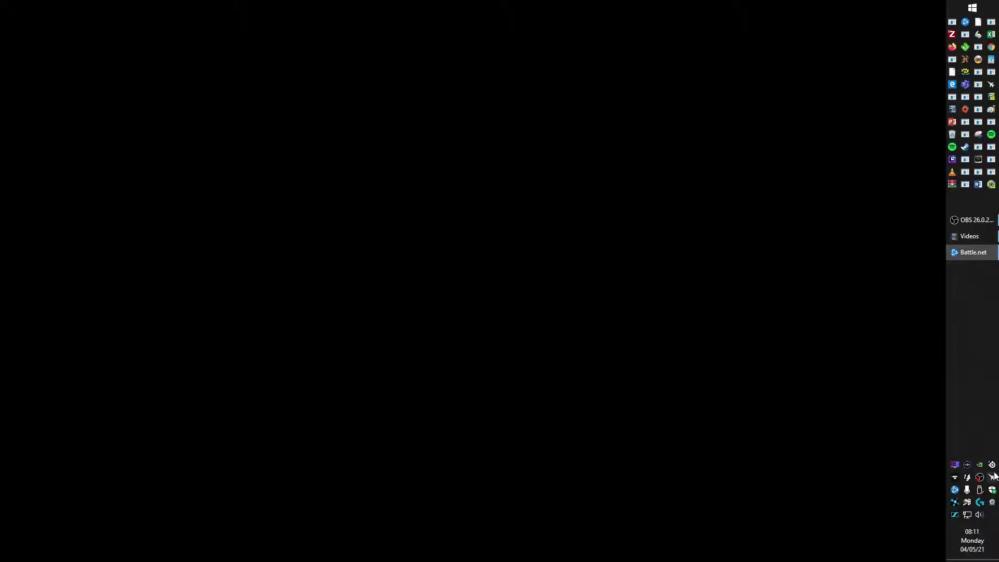
mouse_move(992, 477)
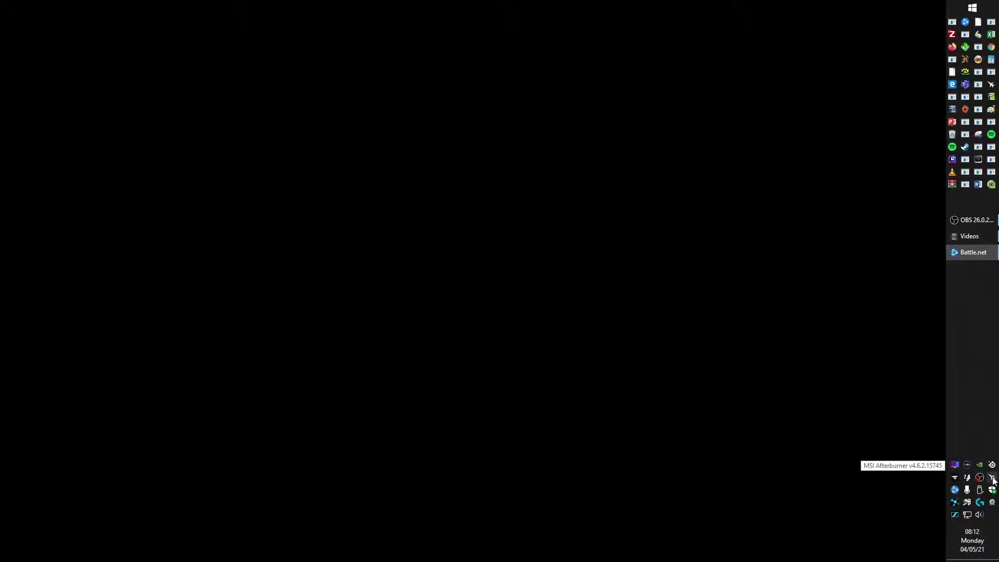
Open the MSI Afterburner tray icon menu to exit the background app.
right_click(991, 478)
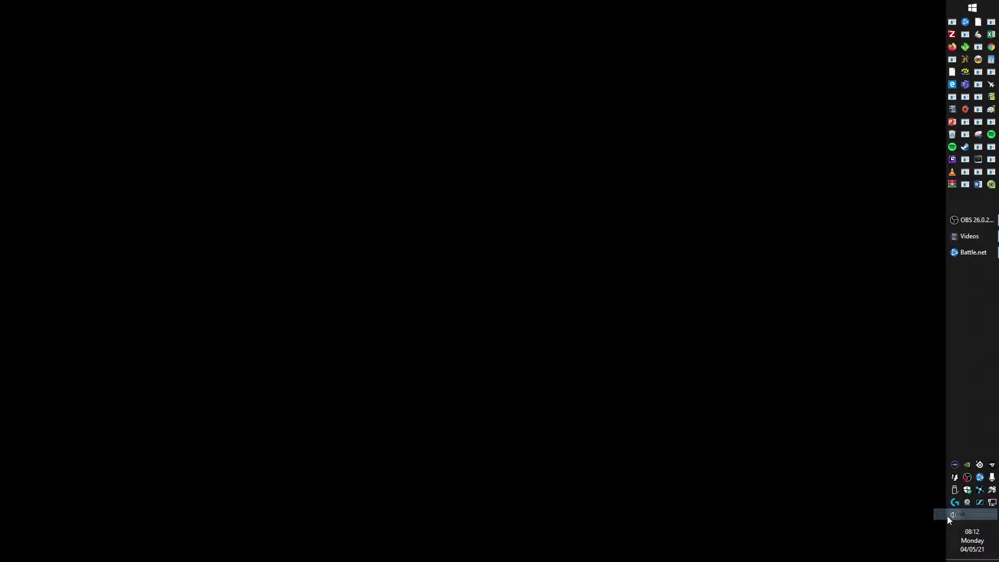
mouse_move(813, 523)
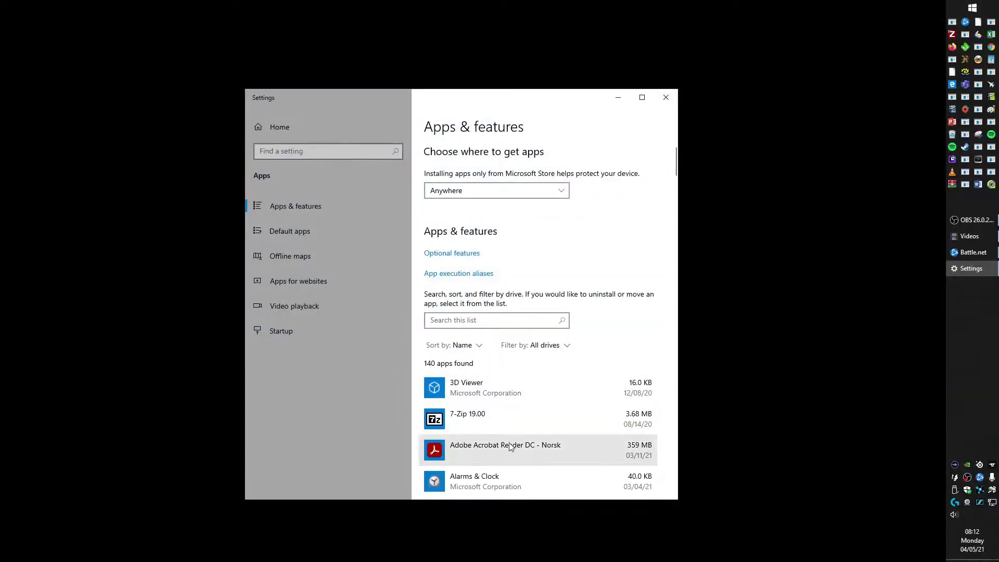
Scroll to RivaTuner Statistics Server 7.3.0 Beta 10 and choose Uninstall.
scroll("down", 3)
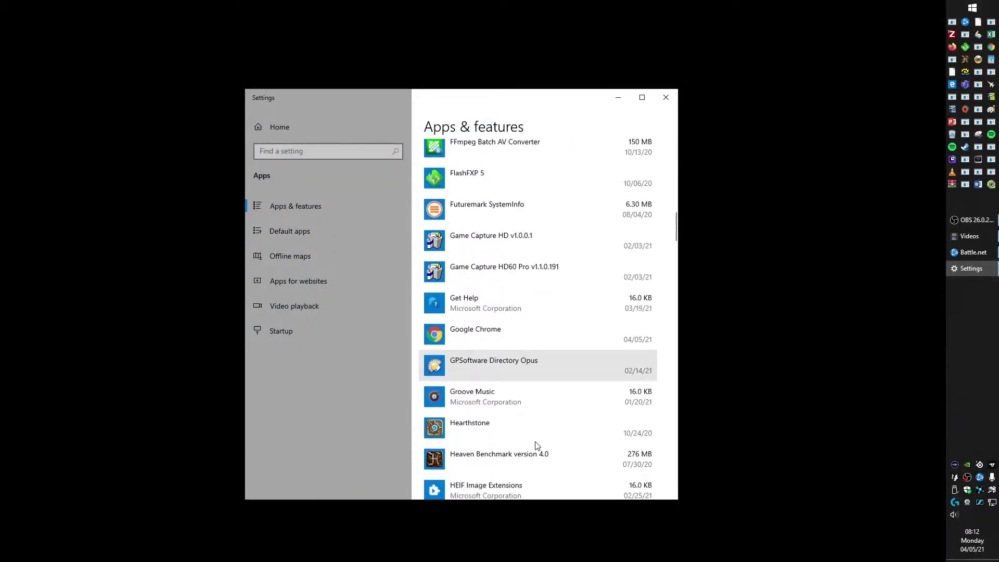
scroll("down", 3)
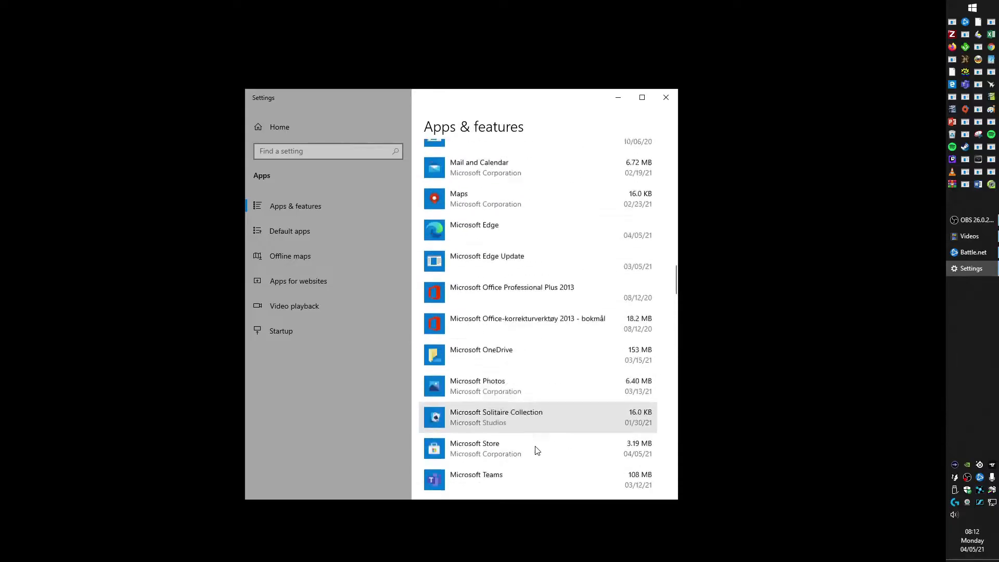
scroll("down", 3)
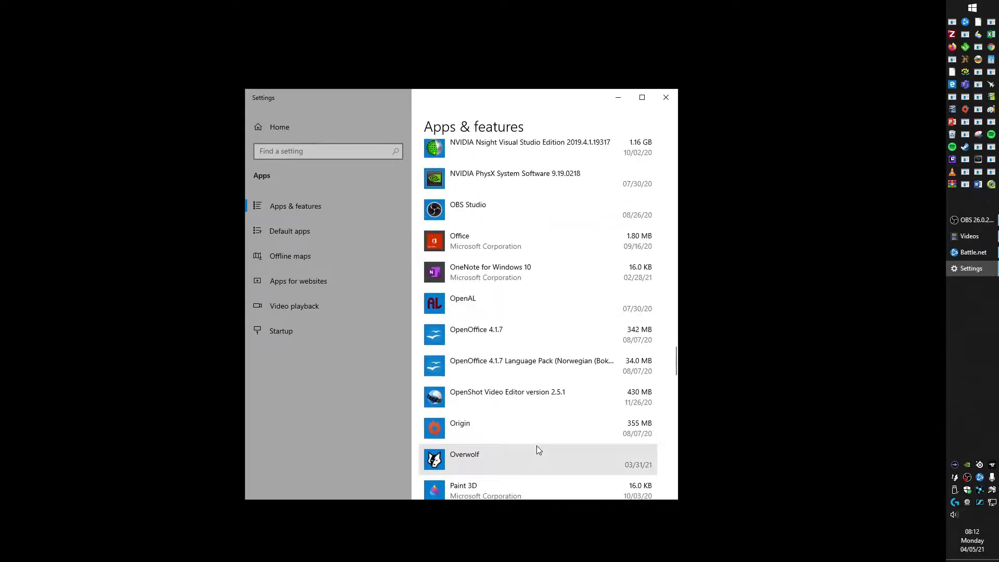
scroll("down", 3)
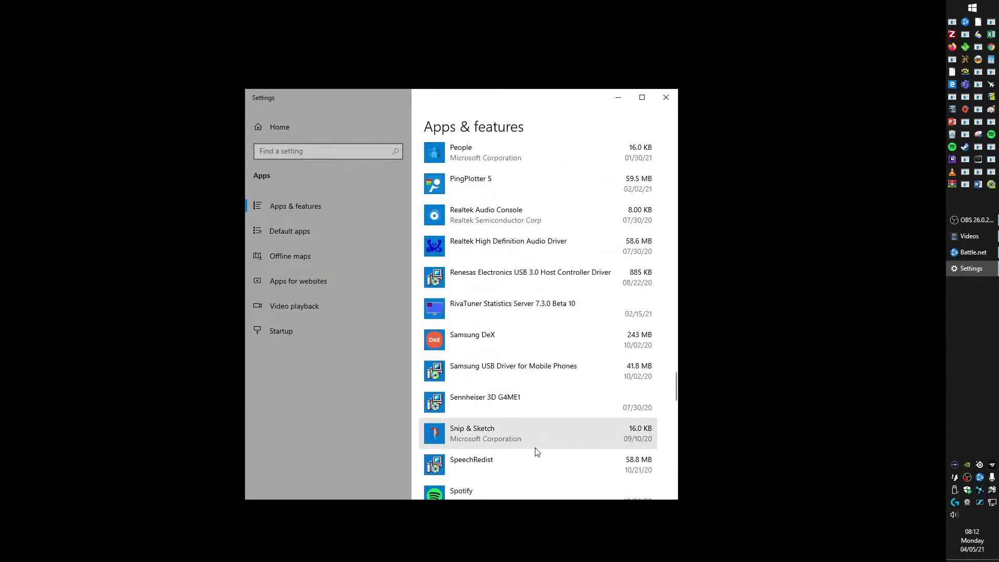
left_click(512, 303)
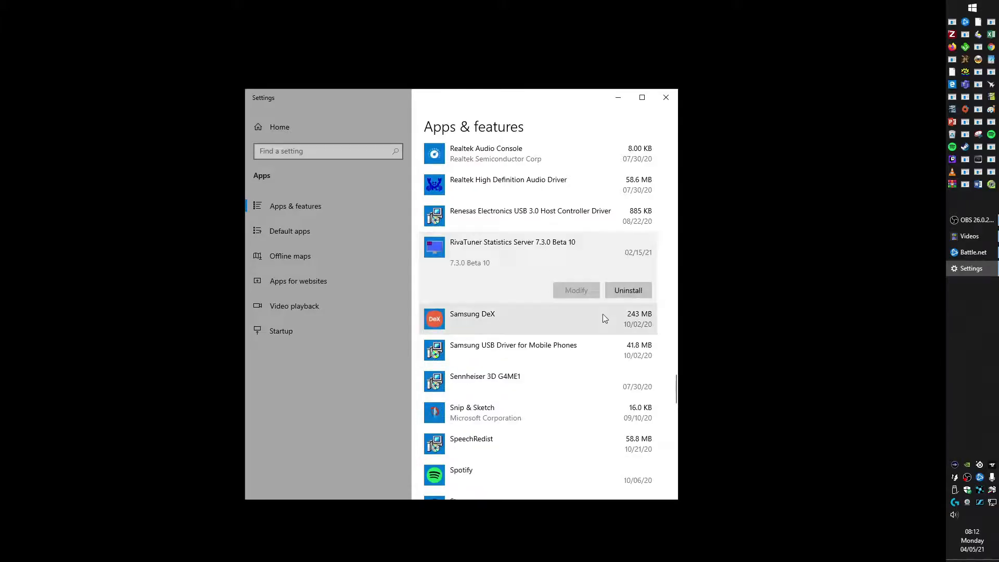
left_click(627, 290)
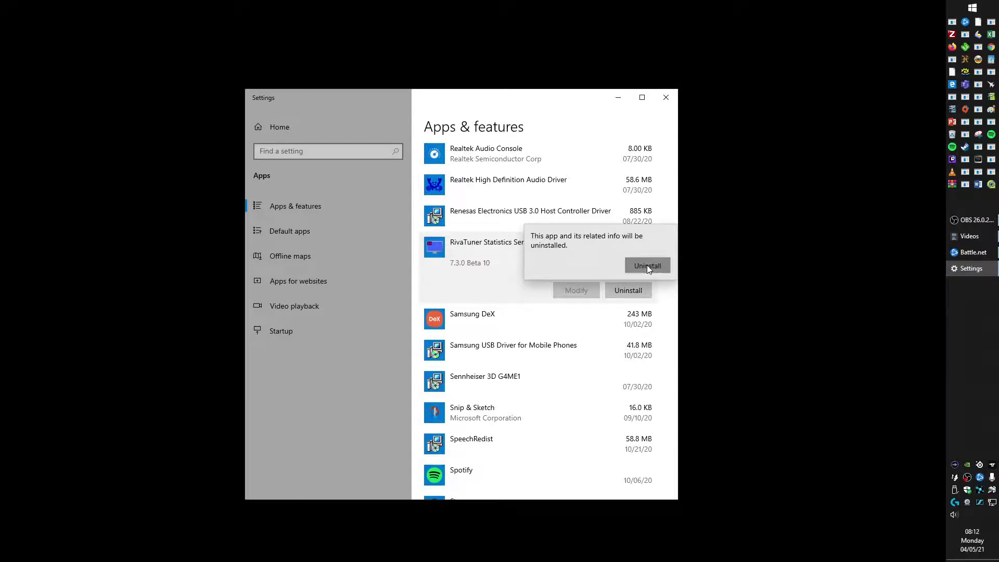
Uninstall RivaTuner 7.3.0, answer Yes to keep settings, and close the finished uninstaller.
left_click(647, 266)
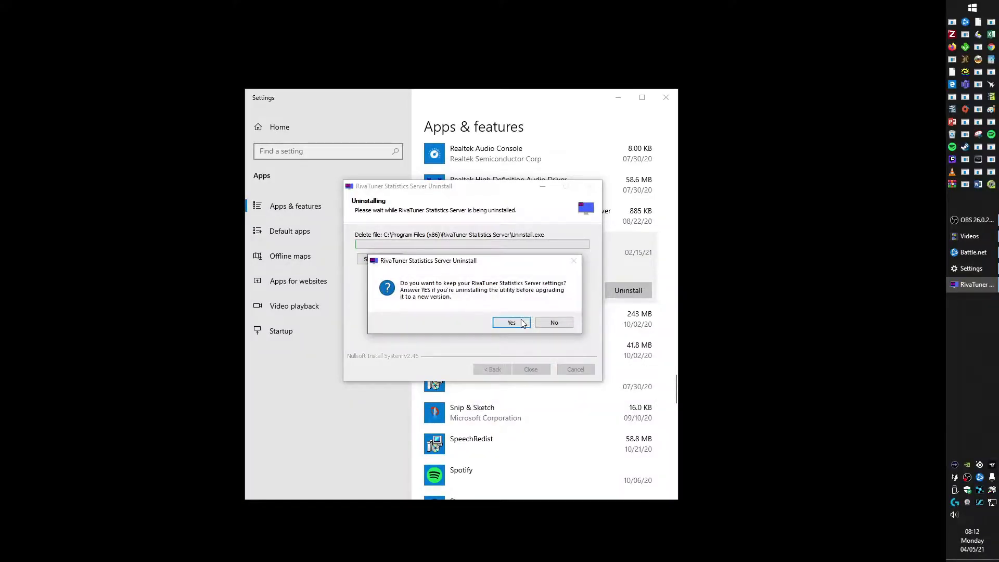
mouse_move(491, 296)
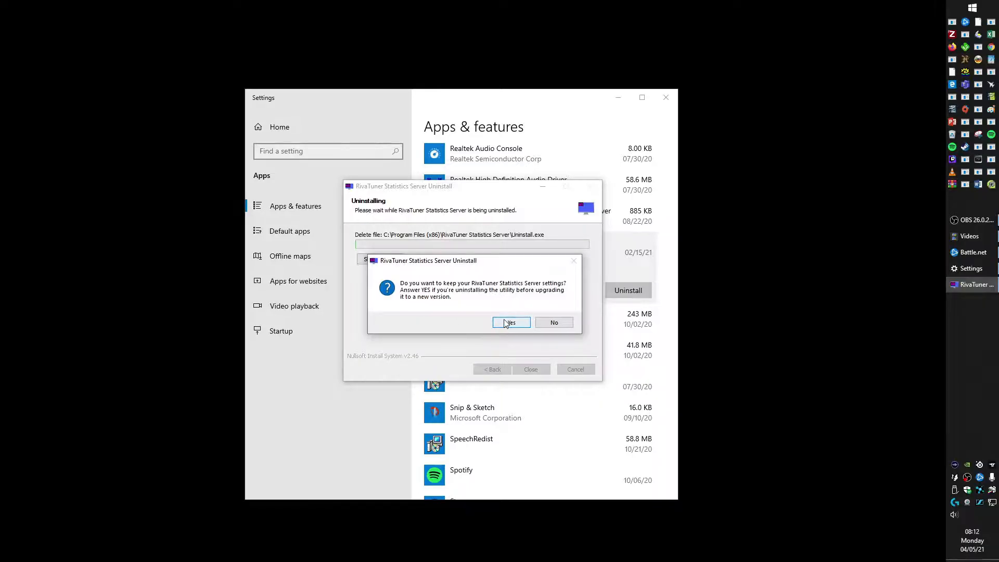
left_click(510, 323)
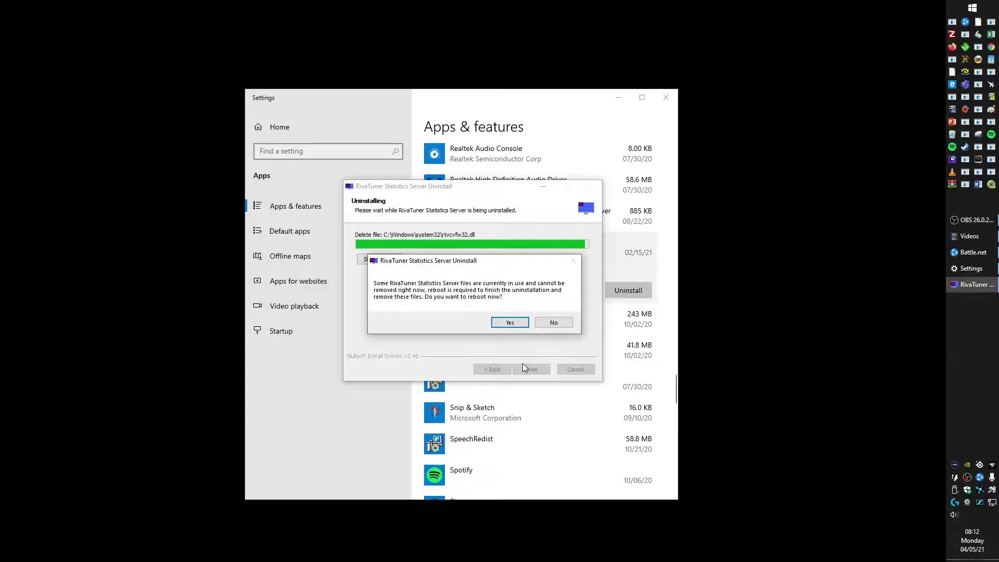
mouse_move(471, 321)
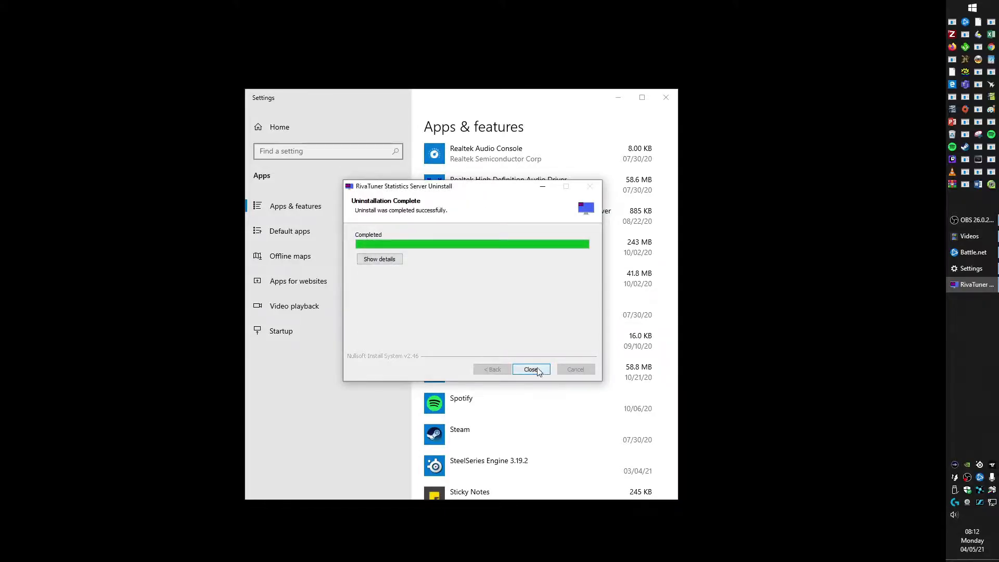
left_click(531, 369)
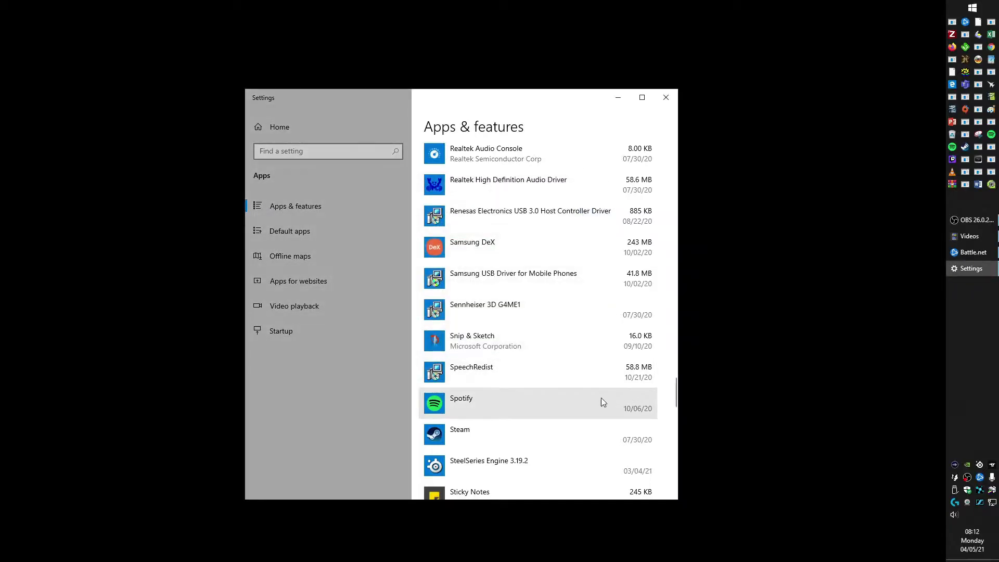
Scroll Apps & features to confirm RivaTuner is gone, then close Settings.
scroll("down", 3)
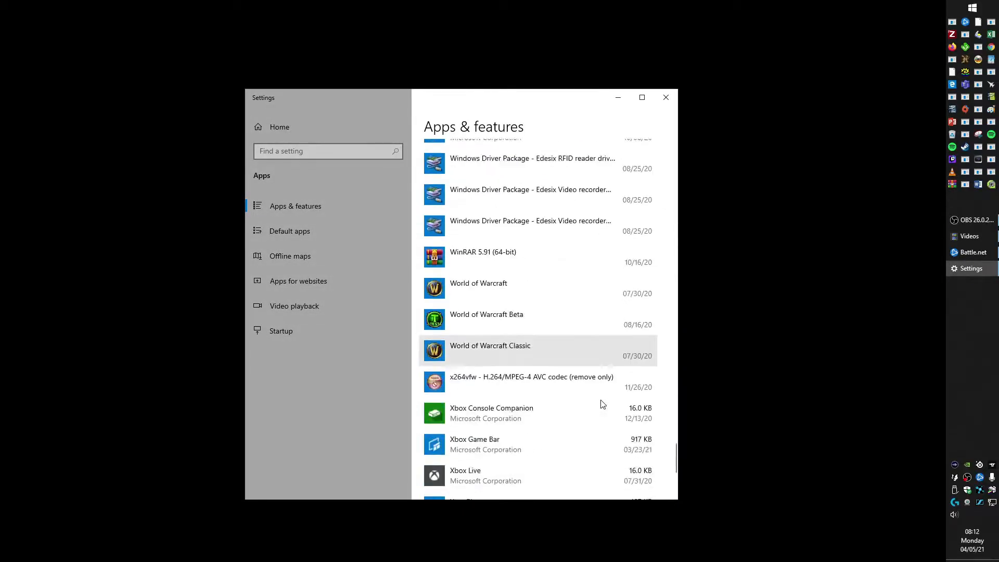
scroll("up", 3)
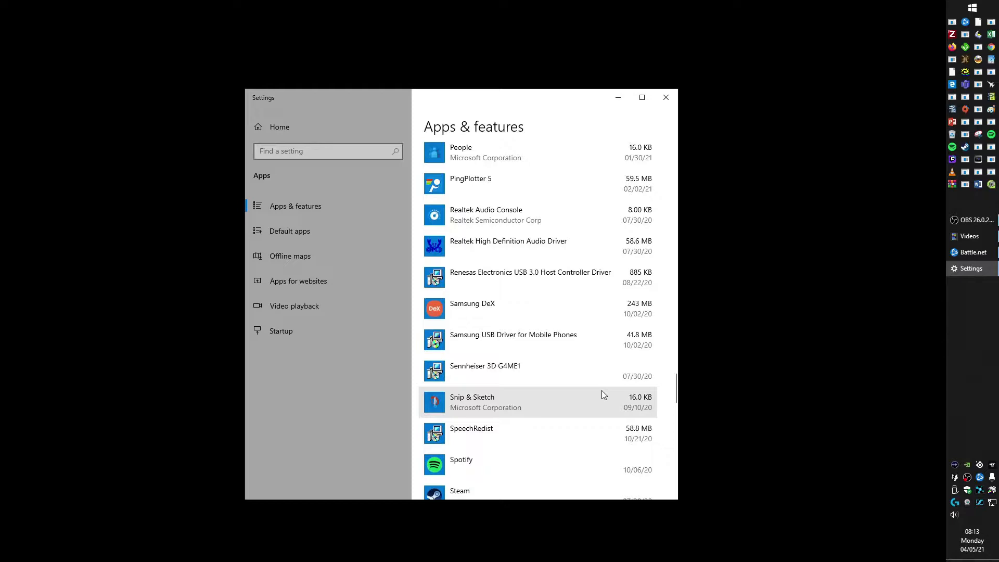
scroll("up", 3)
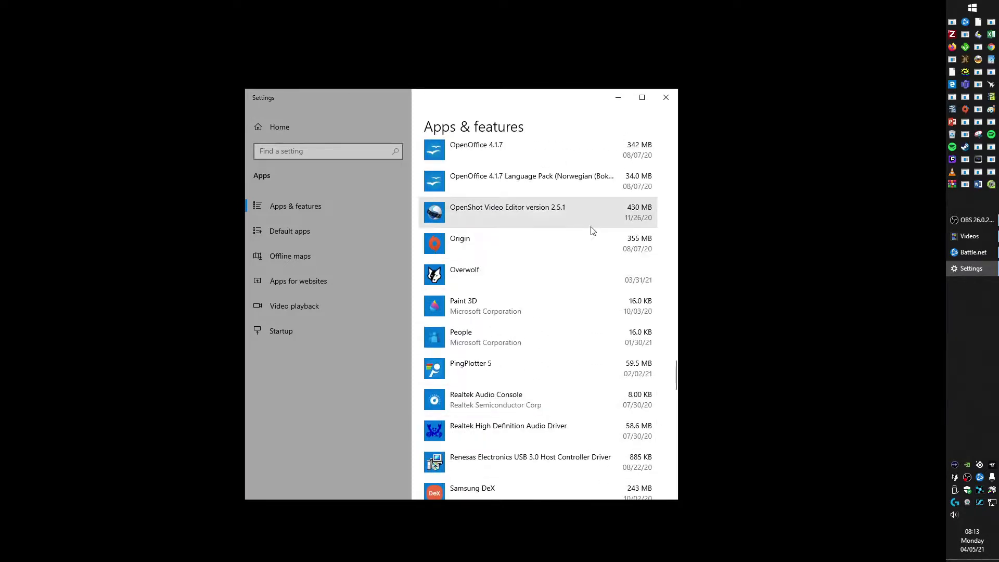
scroll("up", 3)
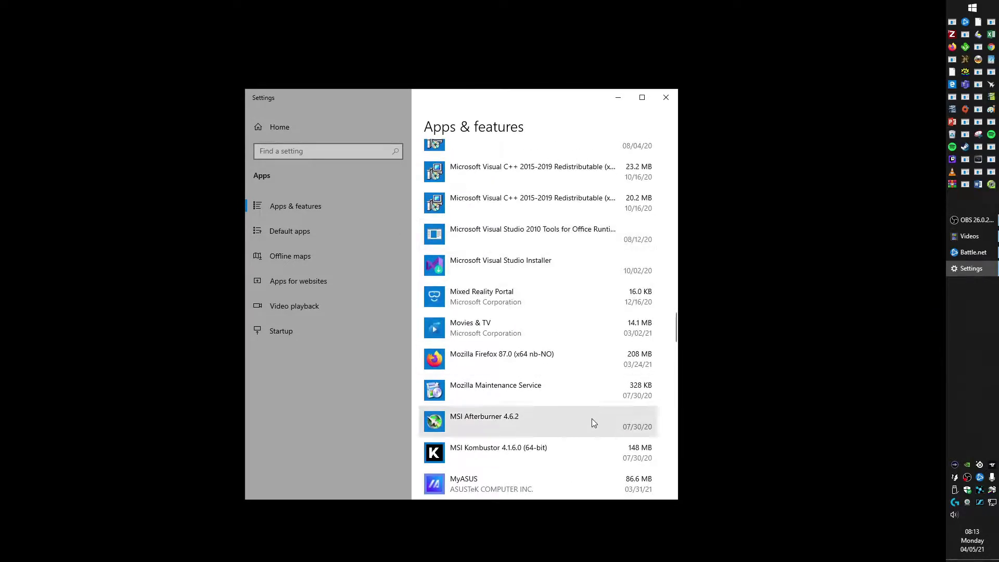
mouse_move(666, 97)
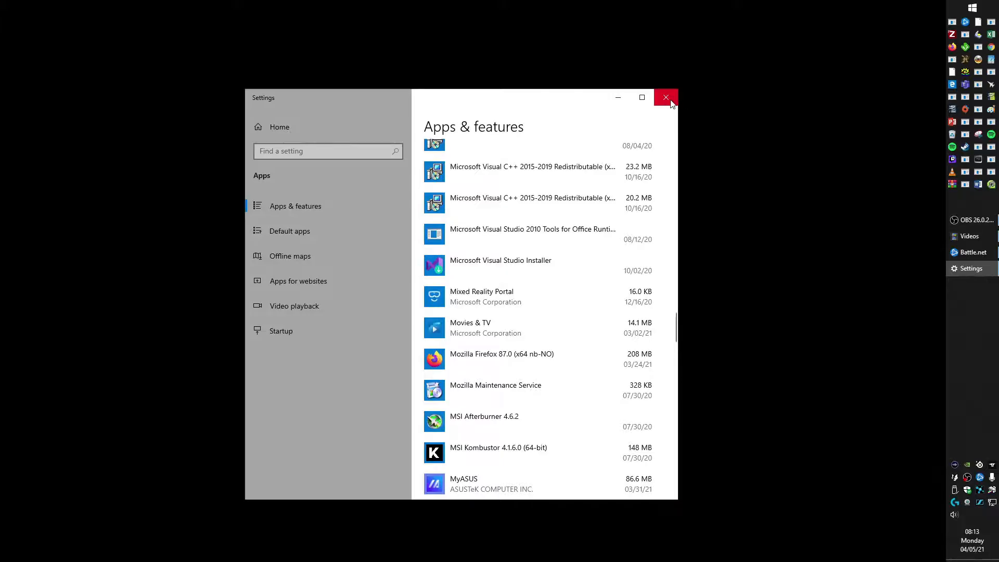
left_click(665, 98)
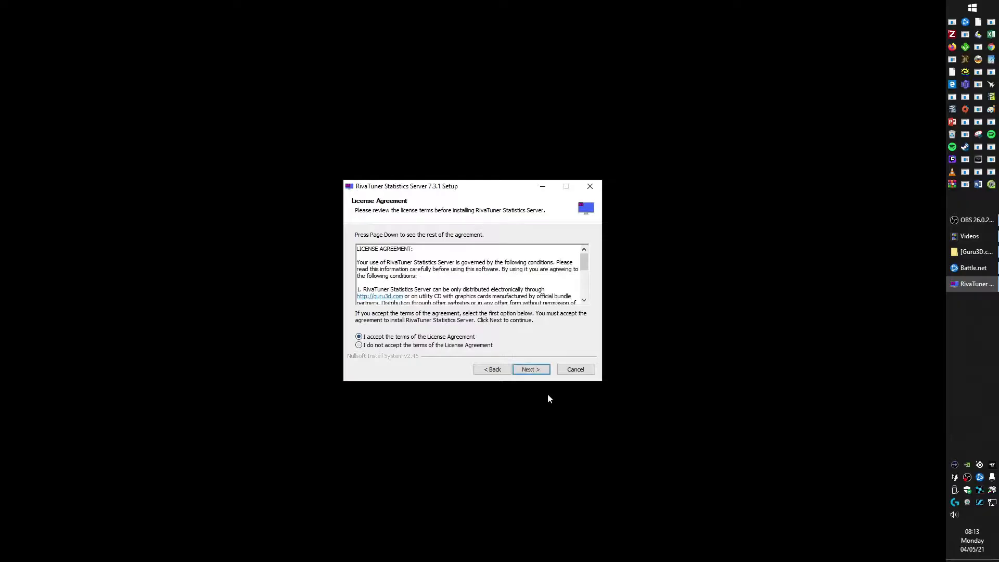
Accept the RivaTuner 7.3.1 licence, install to the default Start Menu folder, and answer the reboot prompt.
left_click(530, 369)
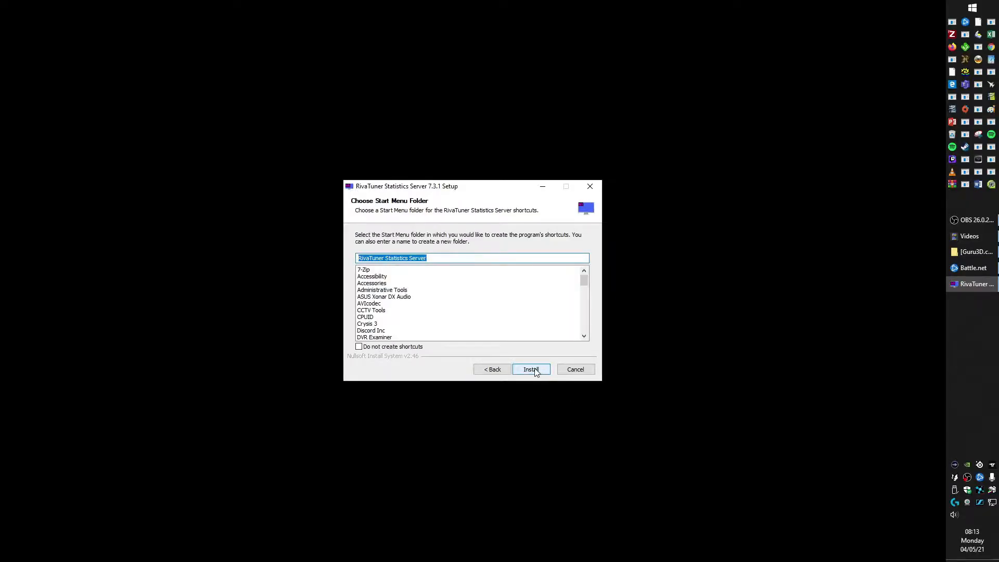
left_click(531, 369)
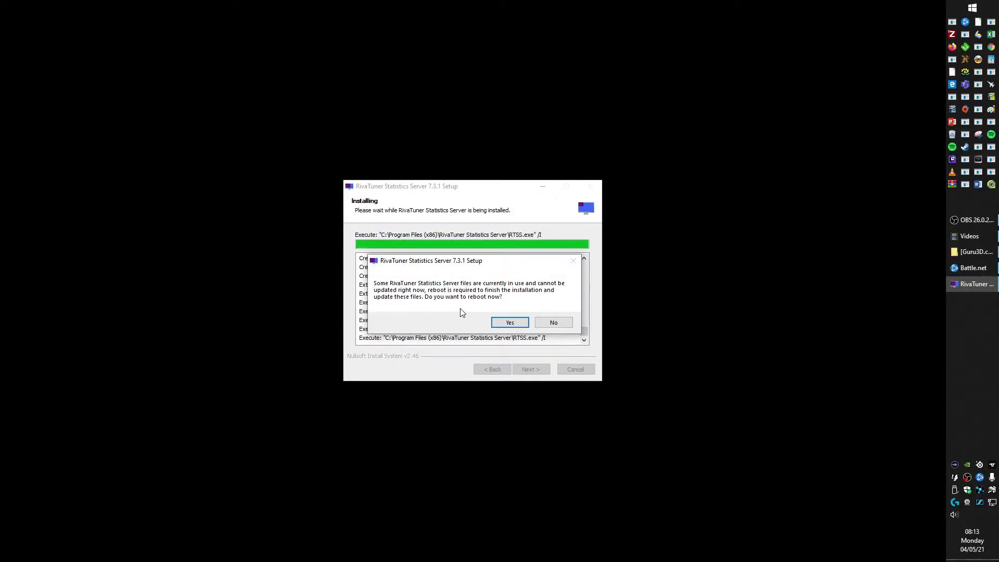
left_click(509, 322)
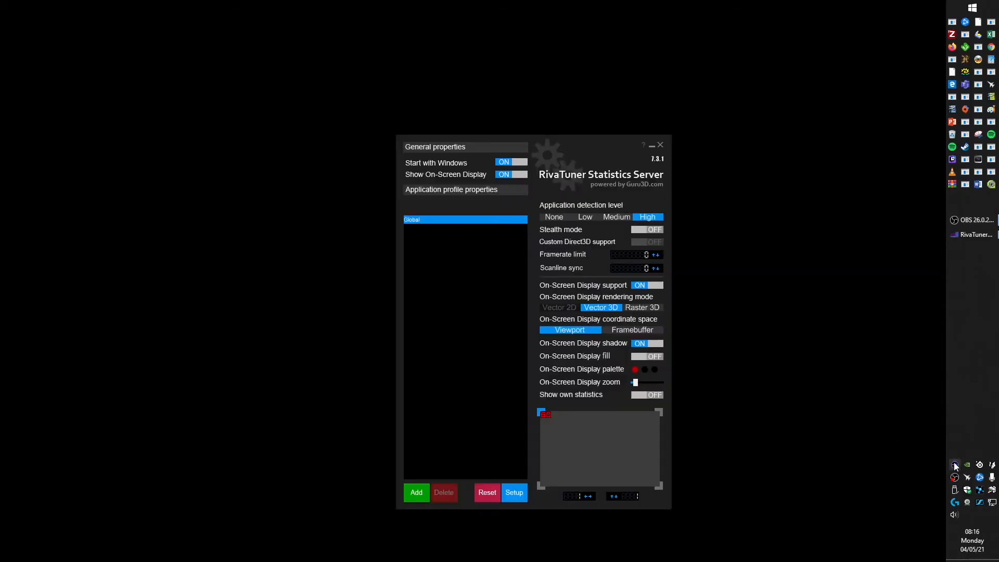
mouse_move(726, 430)
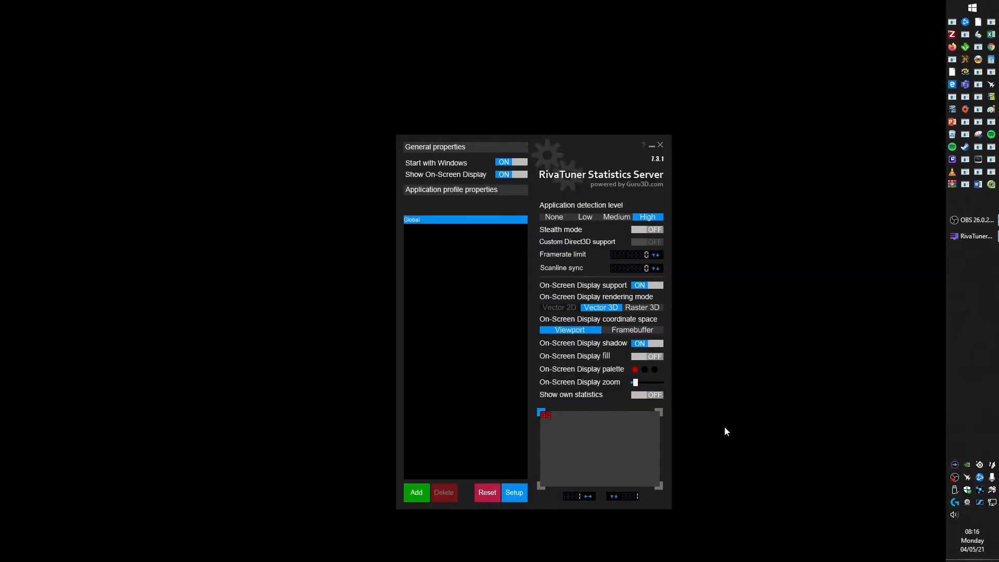
mouse_move(398, 377)
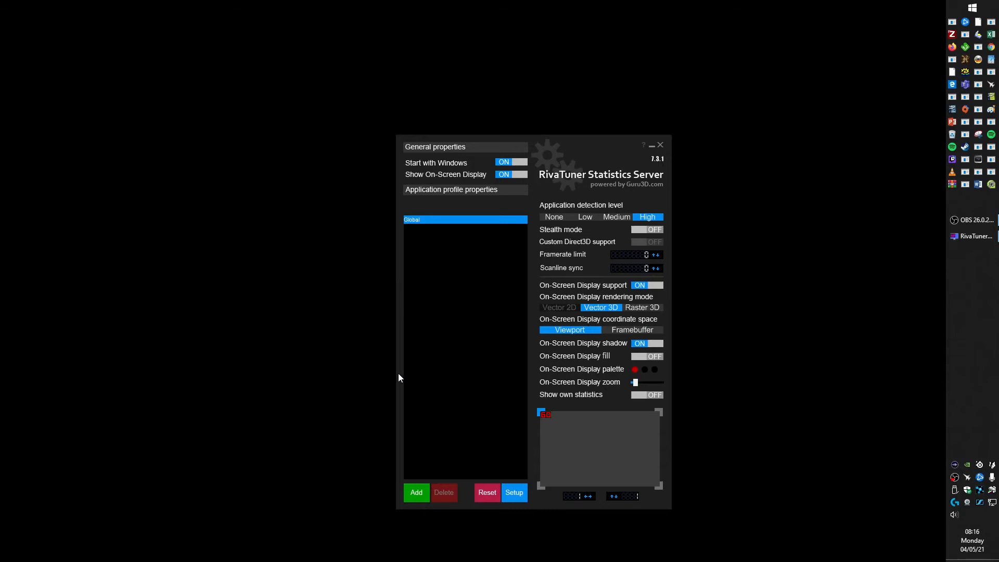